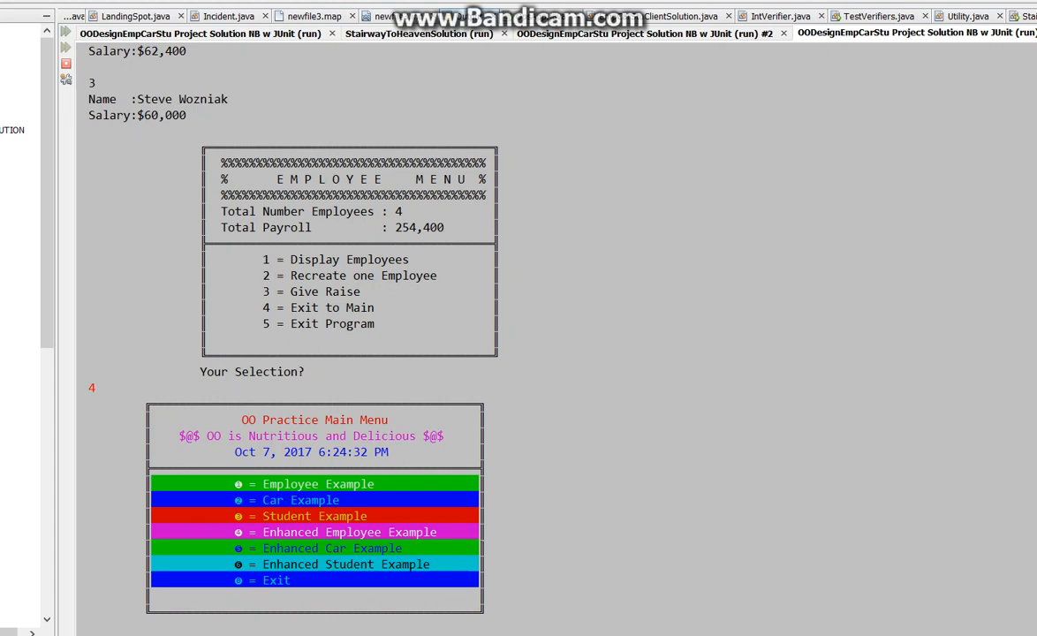
{"action": "type", "text": "5"}
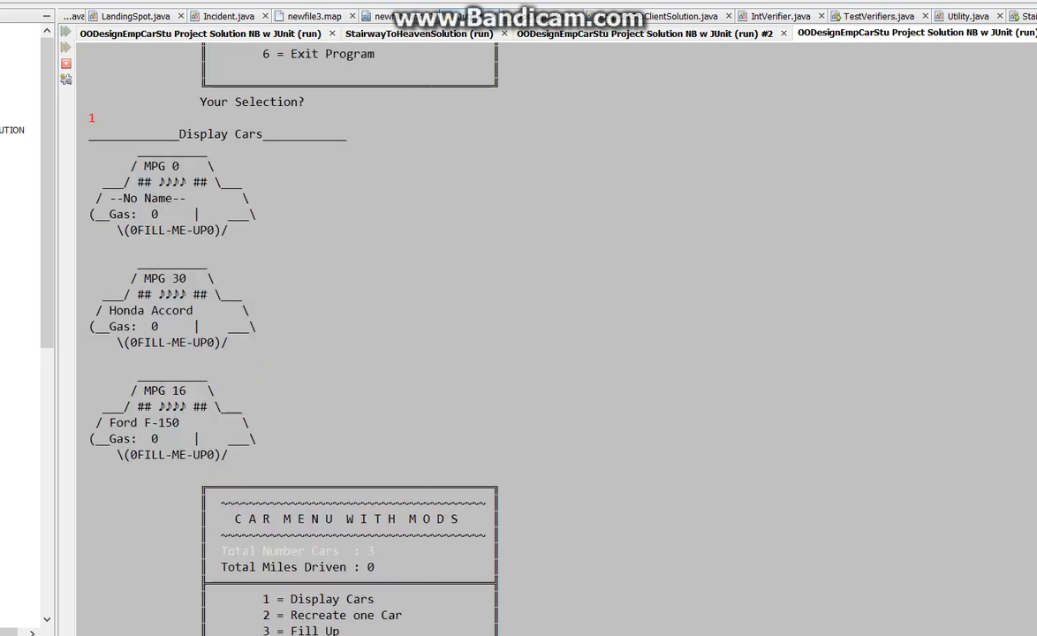
{"action": "scroll", "scroll_direction": "down", "scroll_amount": 3}
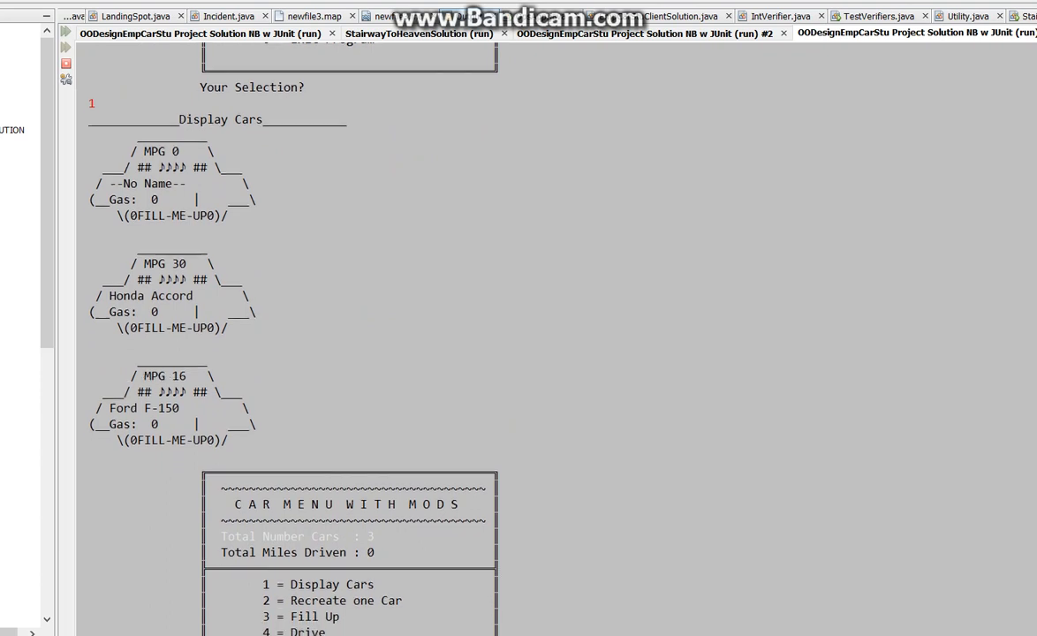
{"action": "scroll", "scroll_direction": "down", "scroll_amount": 3}
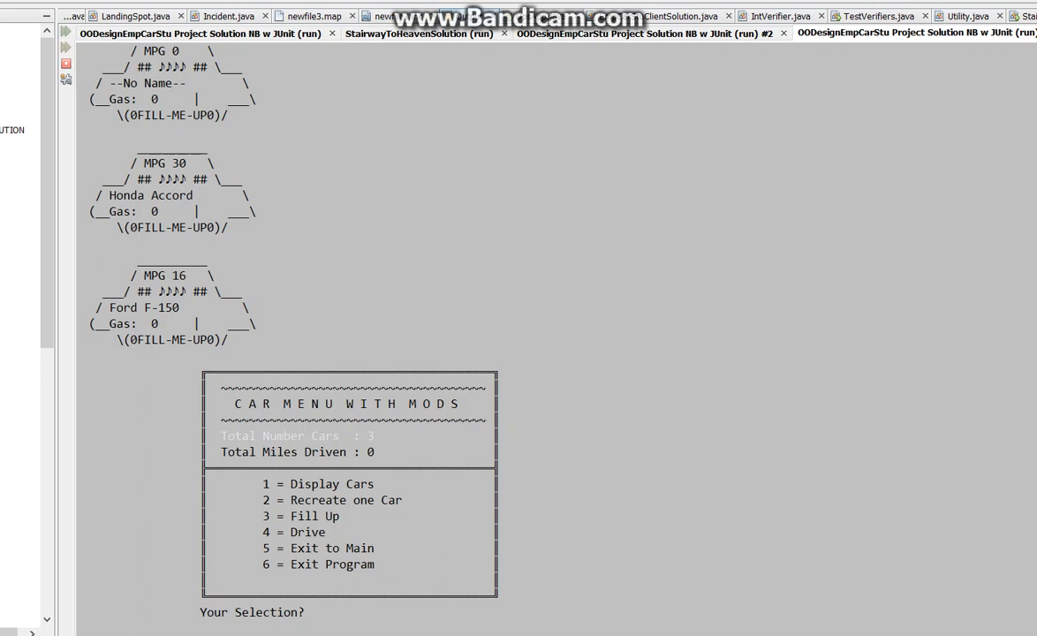
{"action": "type", "text": "3"}
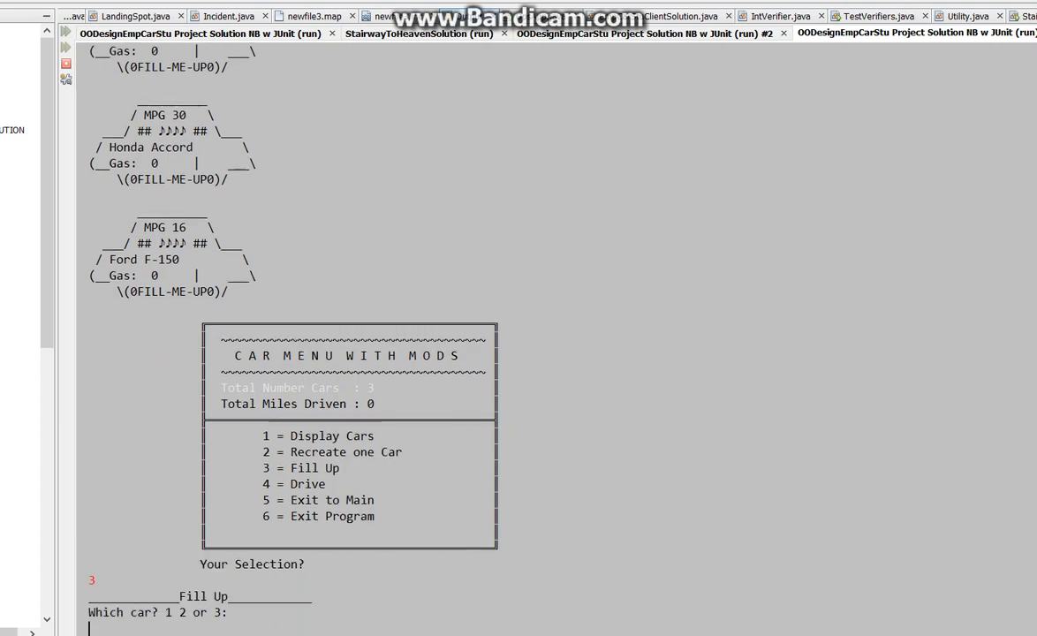
{"action": "type", "text": "3"}
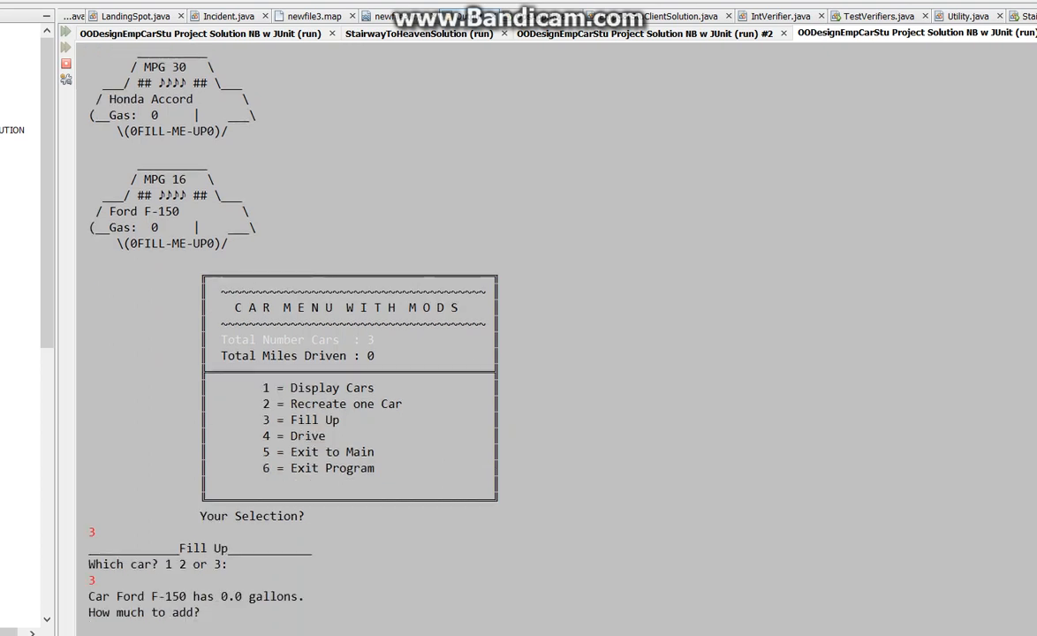
{"action": "type", "text": "10"}
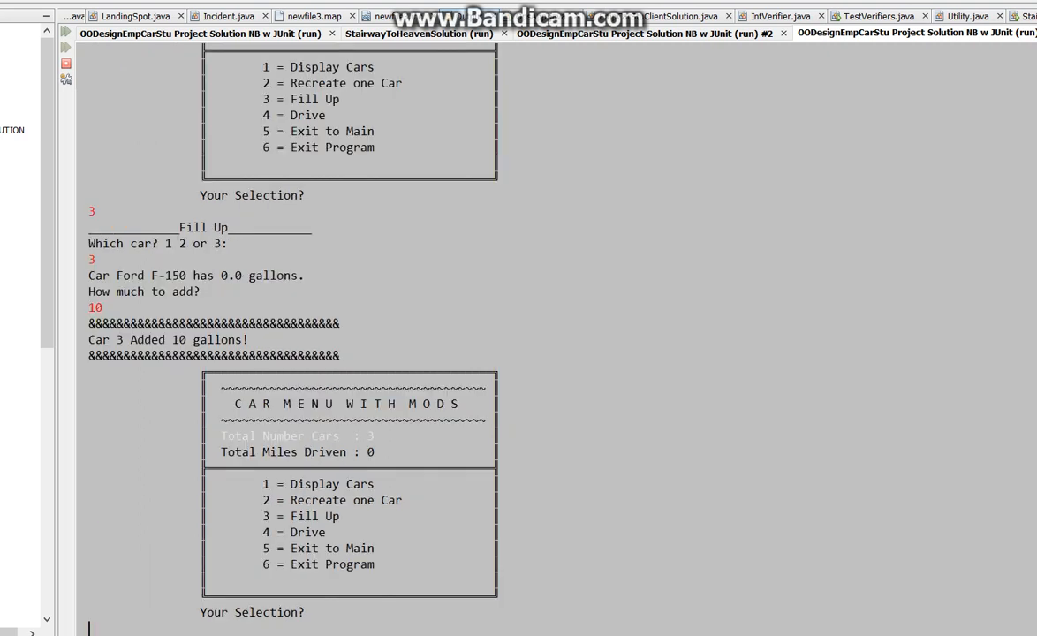
{"action": "type", "text": "4"}
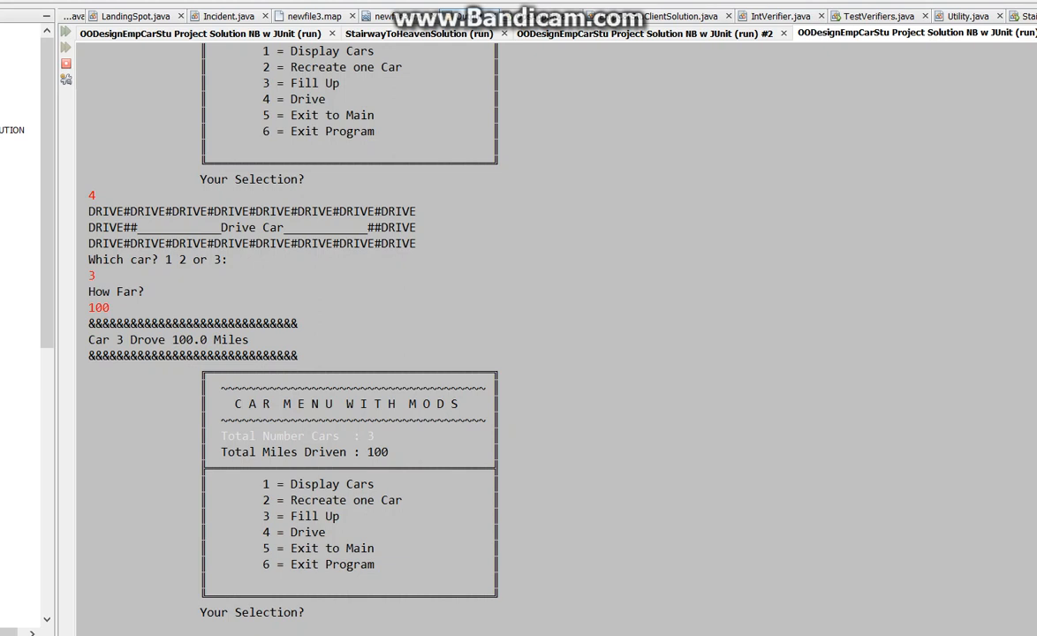
{"action": "type", "text": "3"}
{"action": "type", "text": "2"}
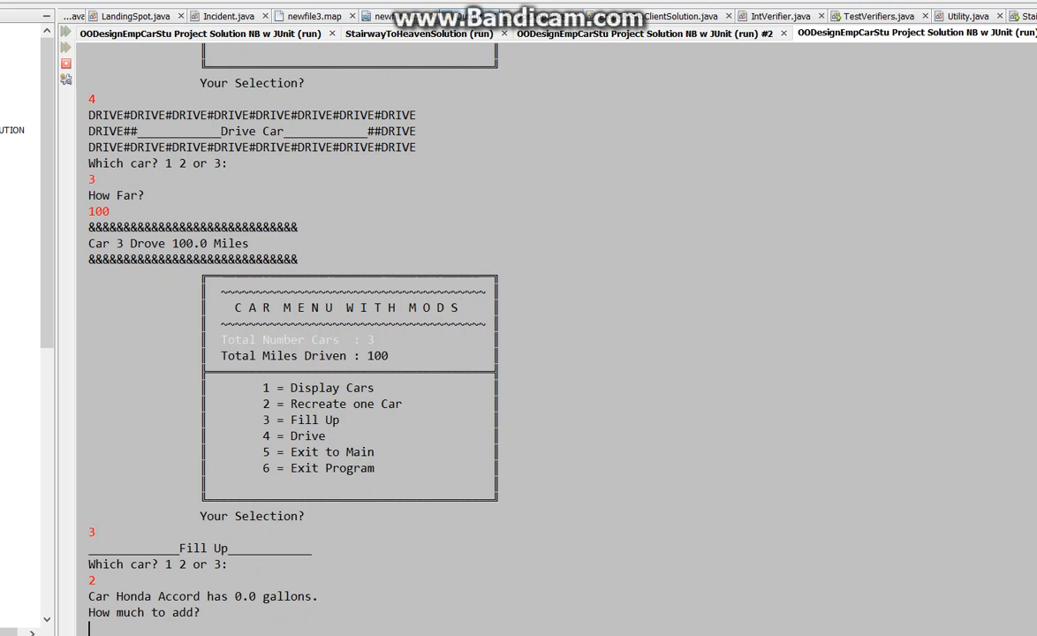
{"action": "type", "text": "8"}
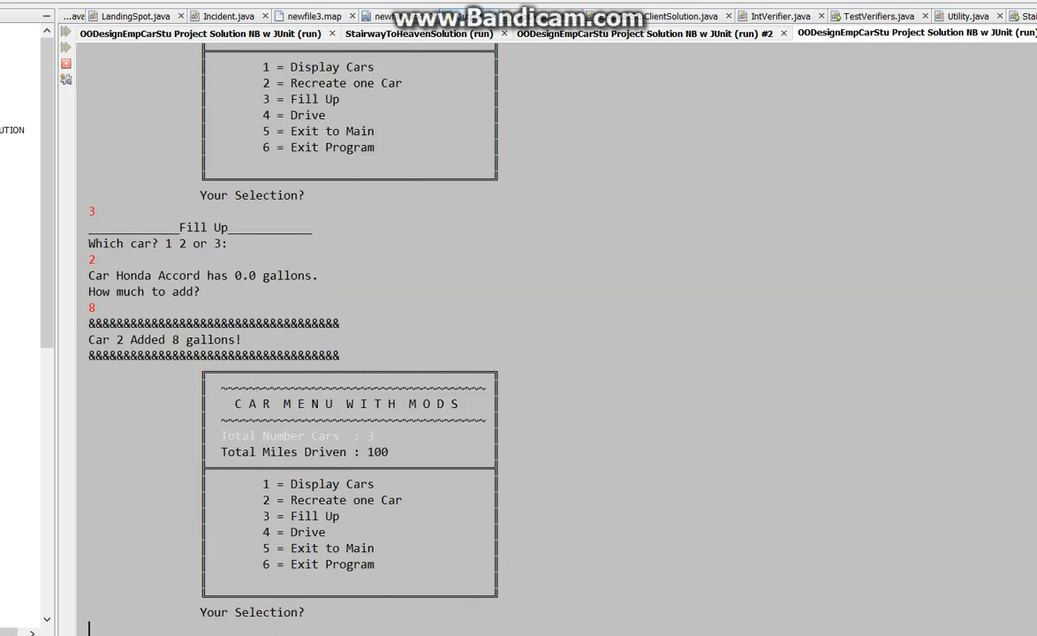
{"action": "type", "text": "4"}
{"action": "type", "text": "2"}
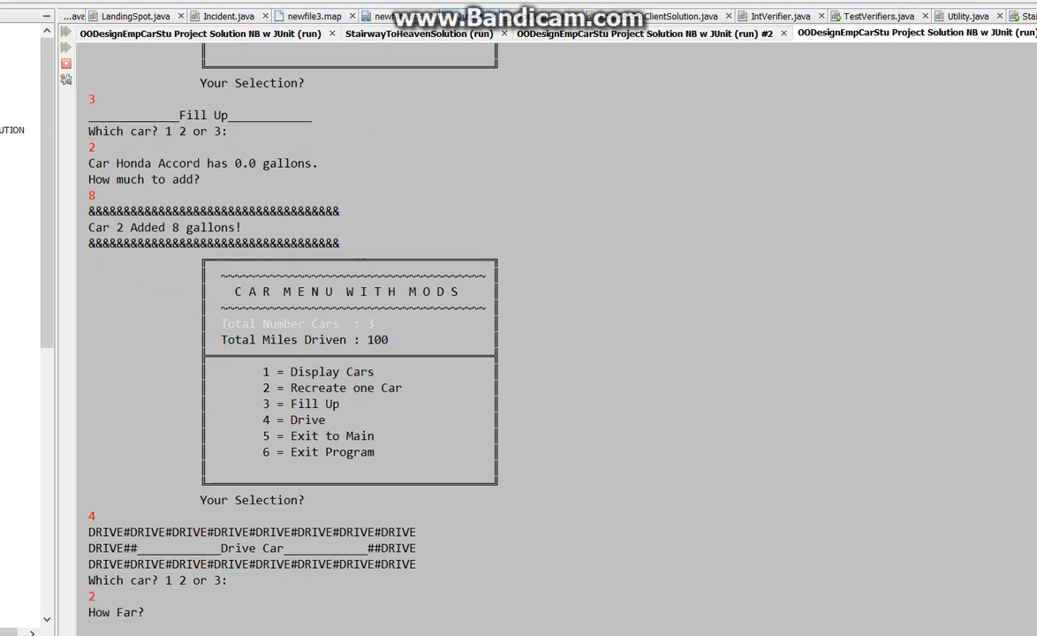
{"action": "type", "text": "76"}
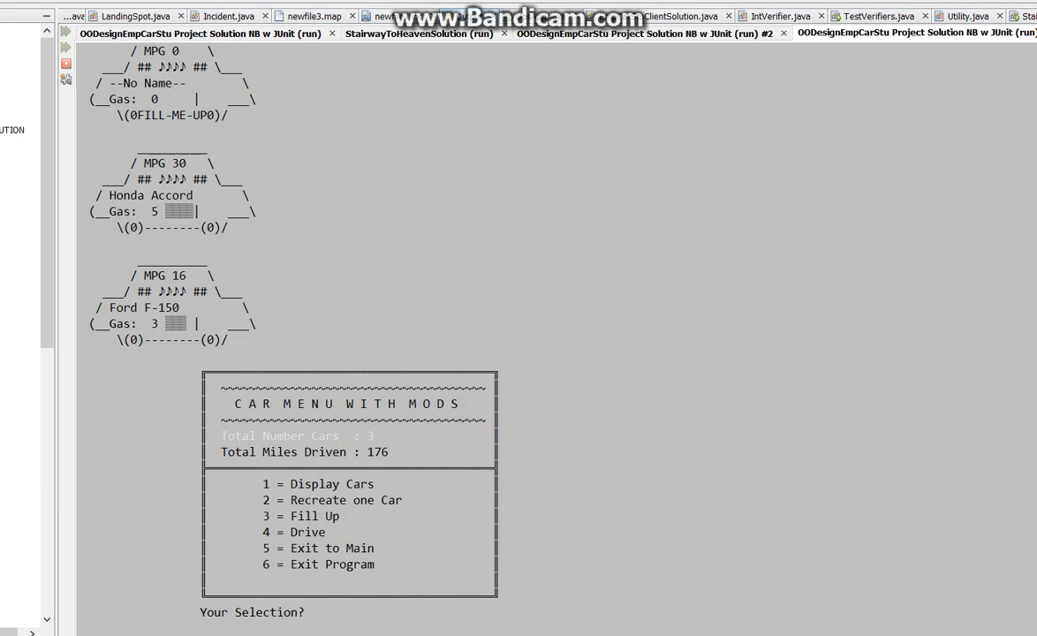
{"action": "type", "text": "6"}
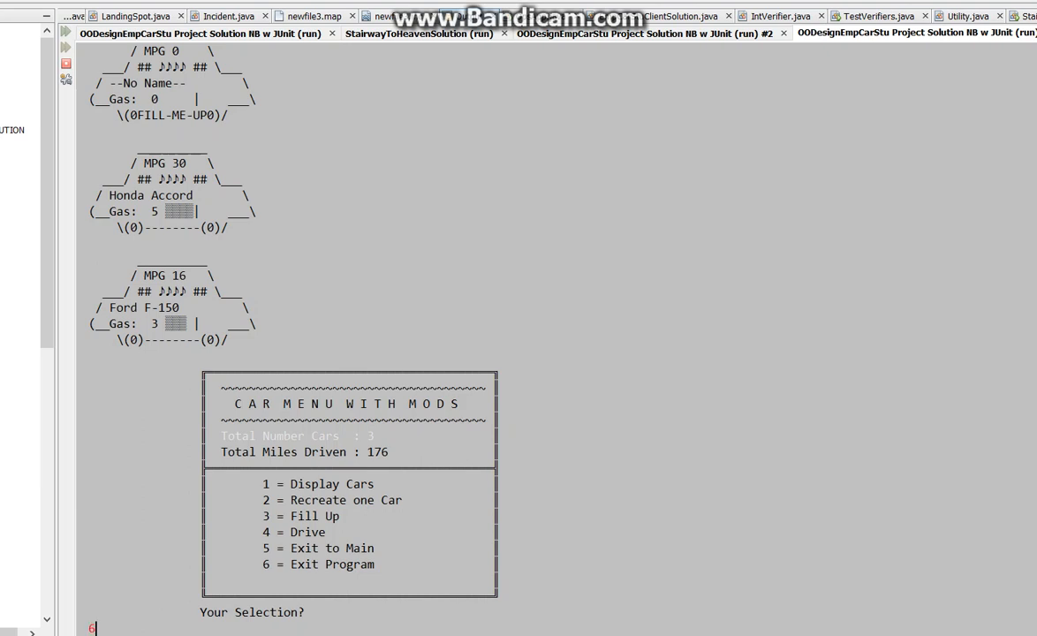